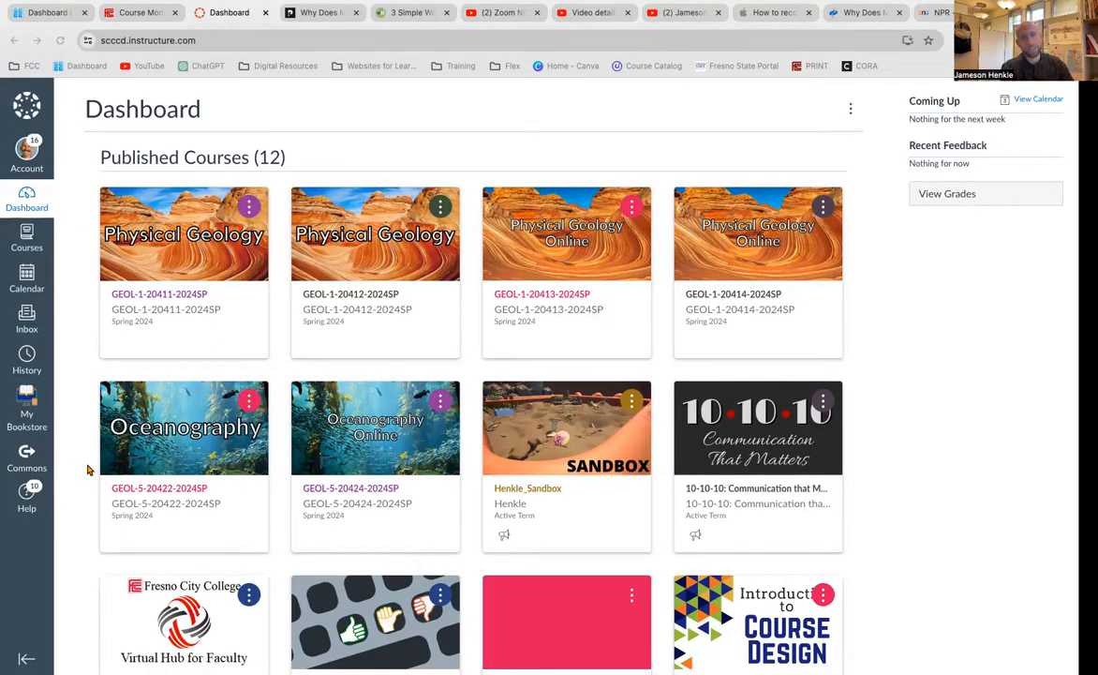
mouse_move(206, 296)
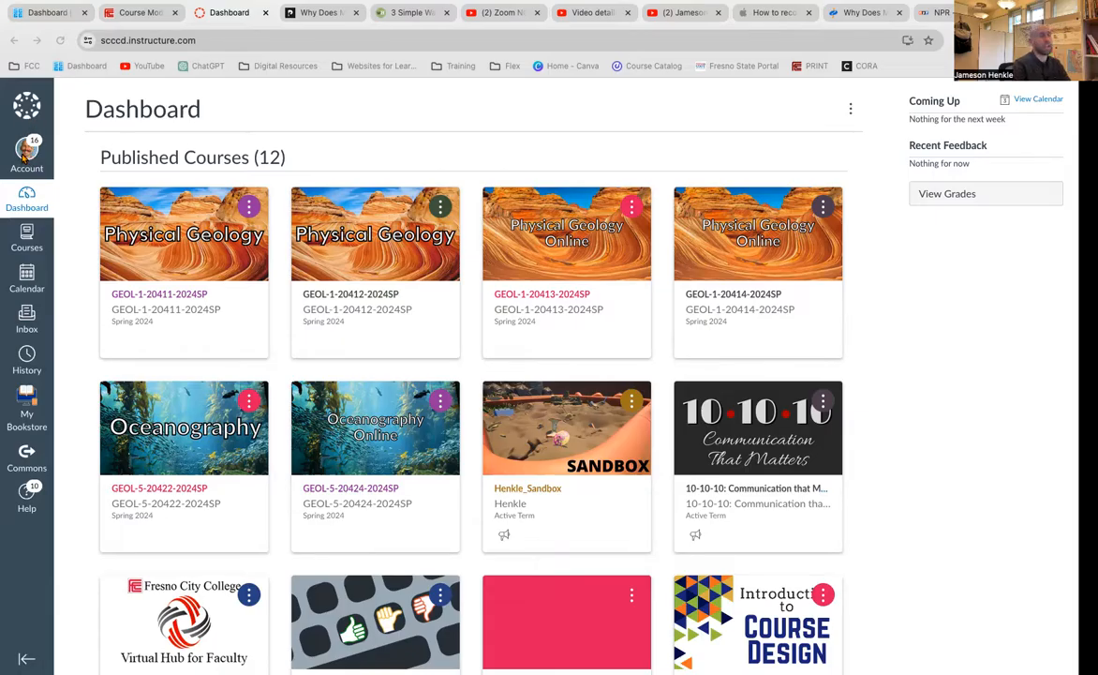
Reach Notification Settings via the Account tray in the global navigation
scroll(down, 3)
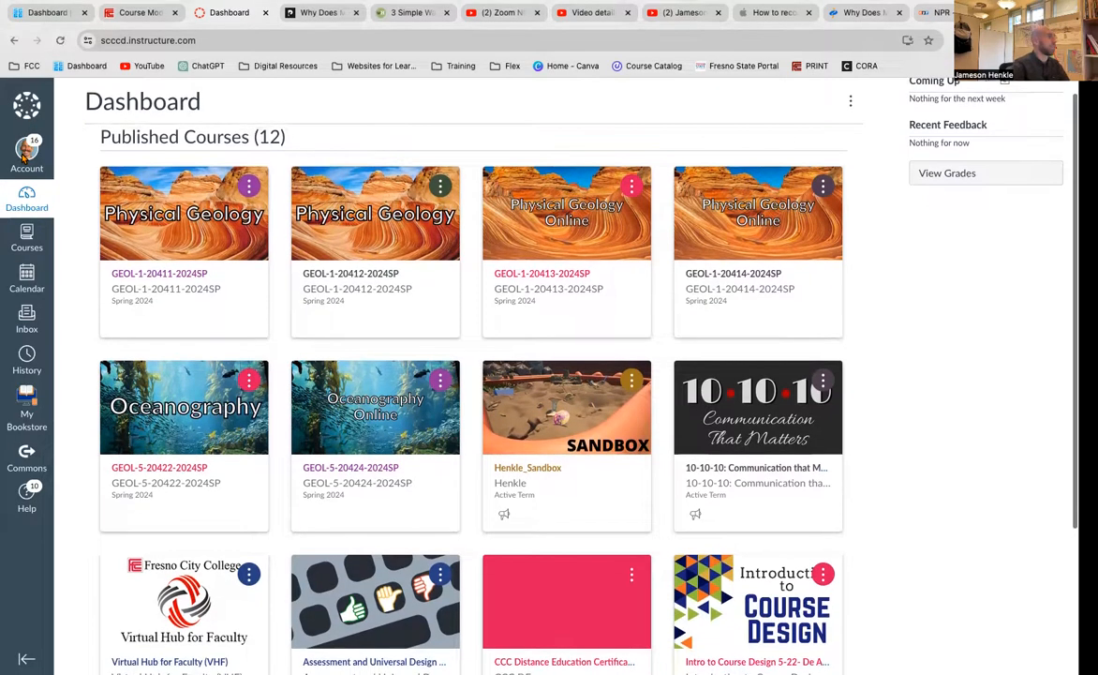
click(26, 150)
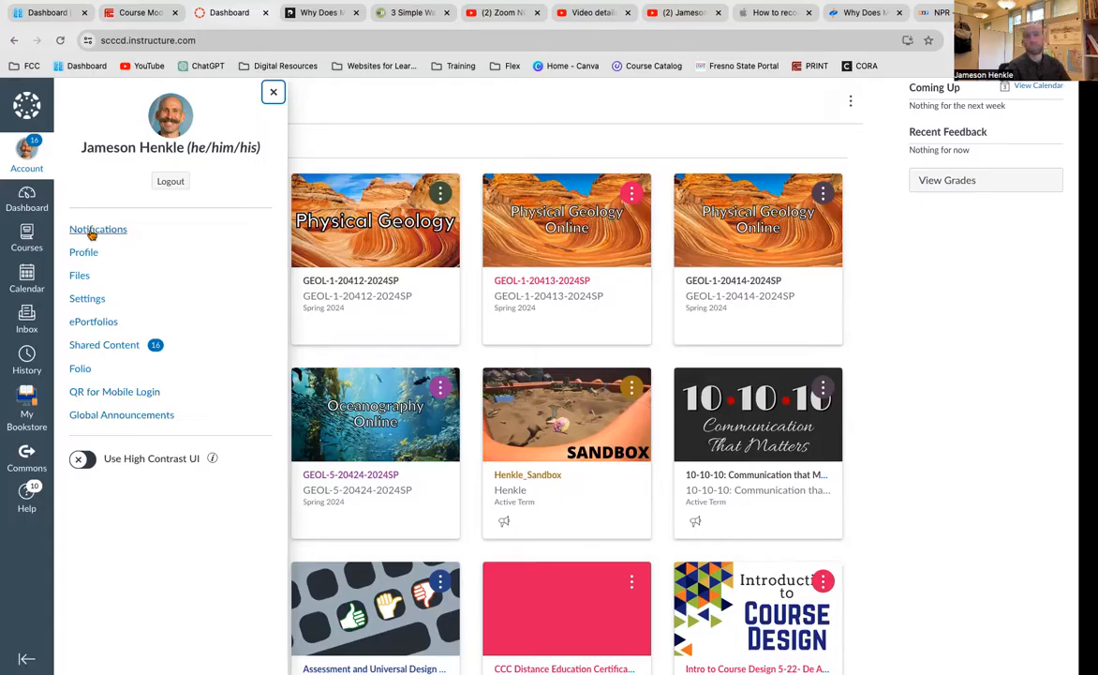
click(98, 229)
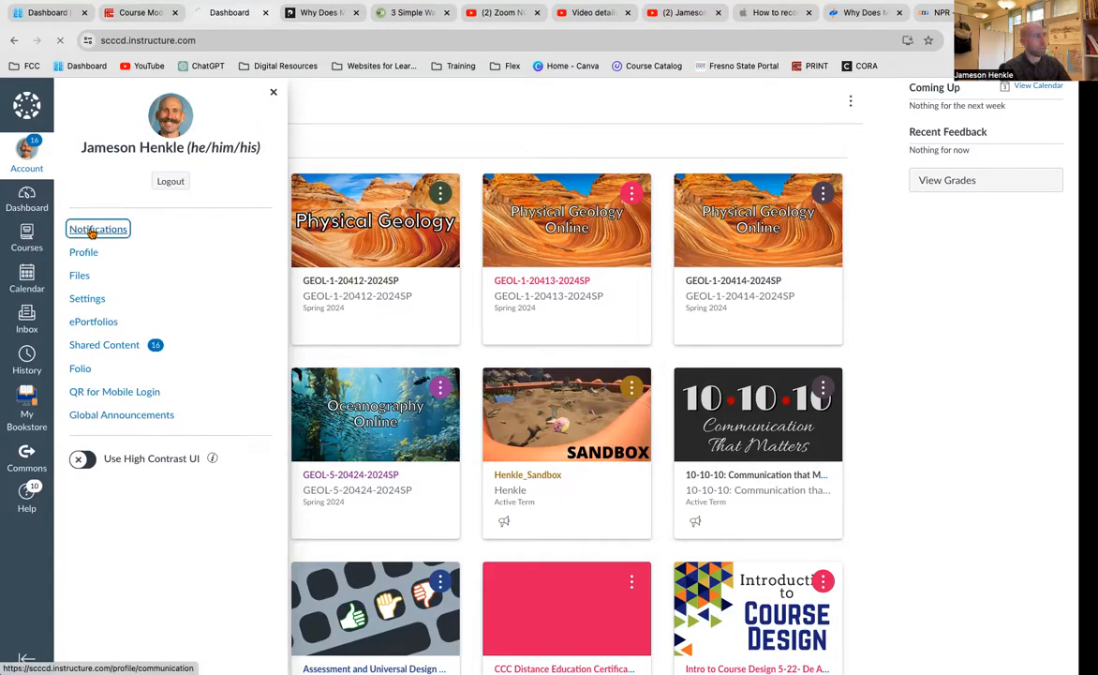
click(97, 229)
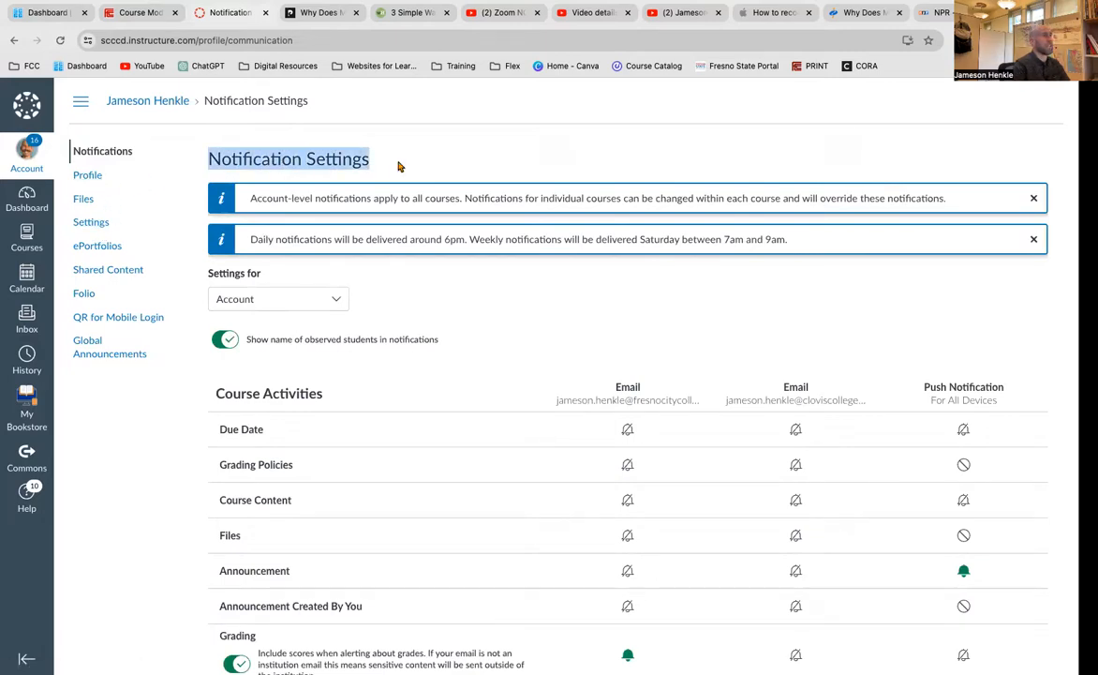
scroll(down, 3)
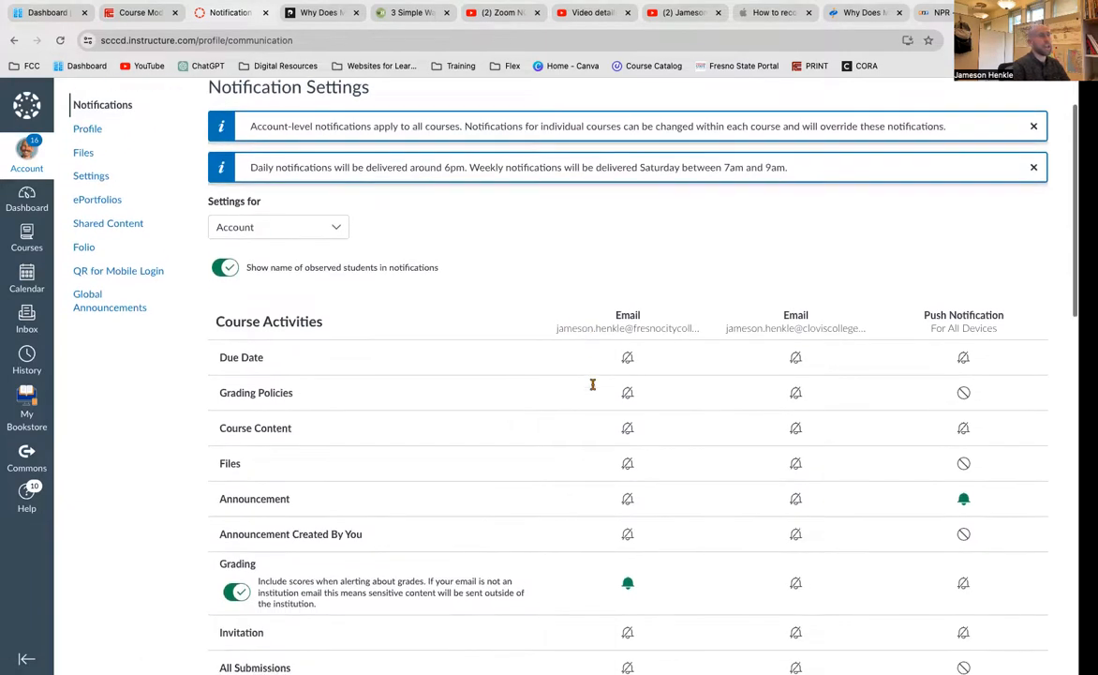
scroll(down, 3)
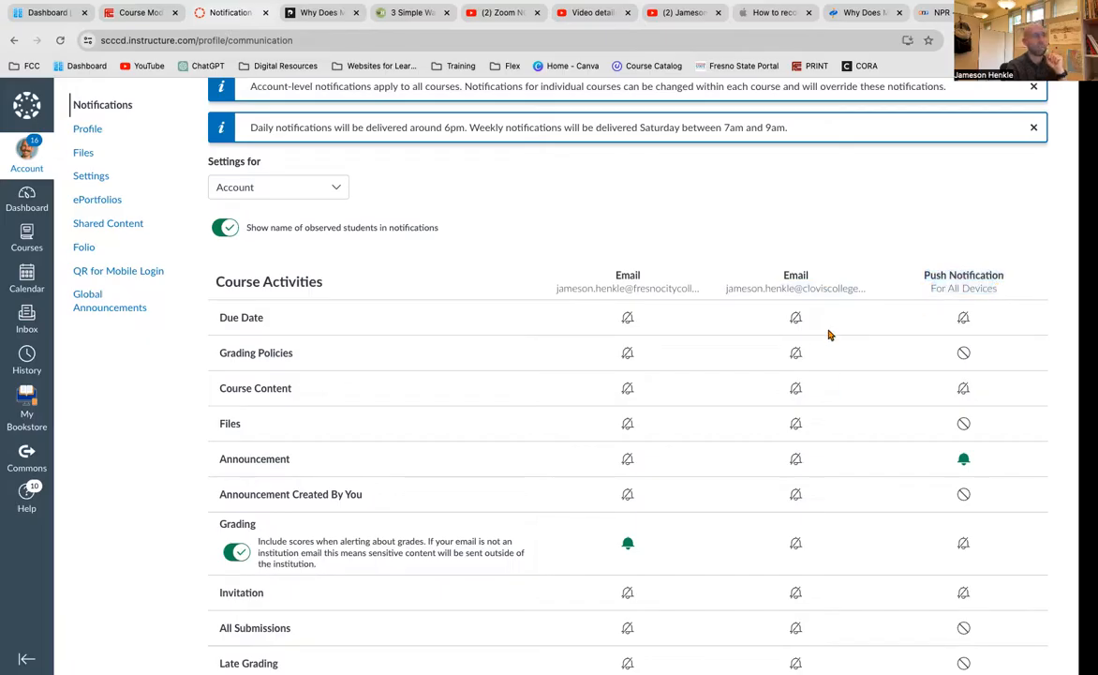
scroll(down, 3)
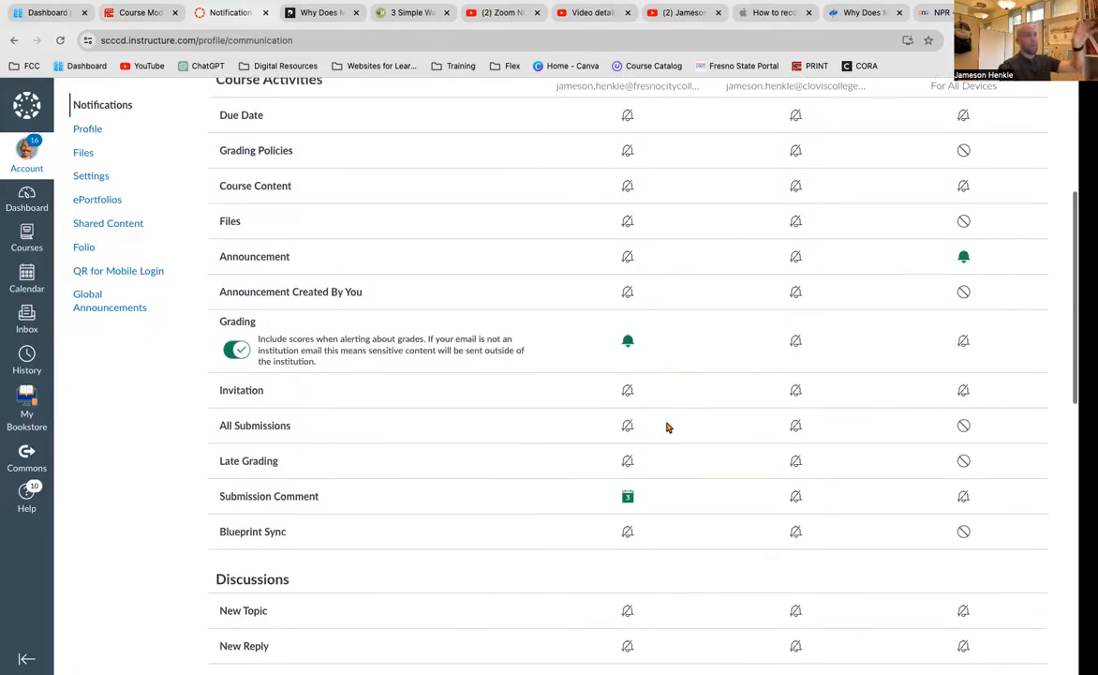
scroll(down, 3)
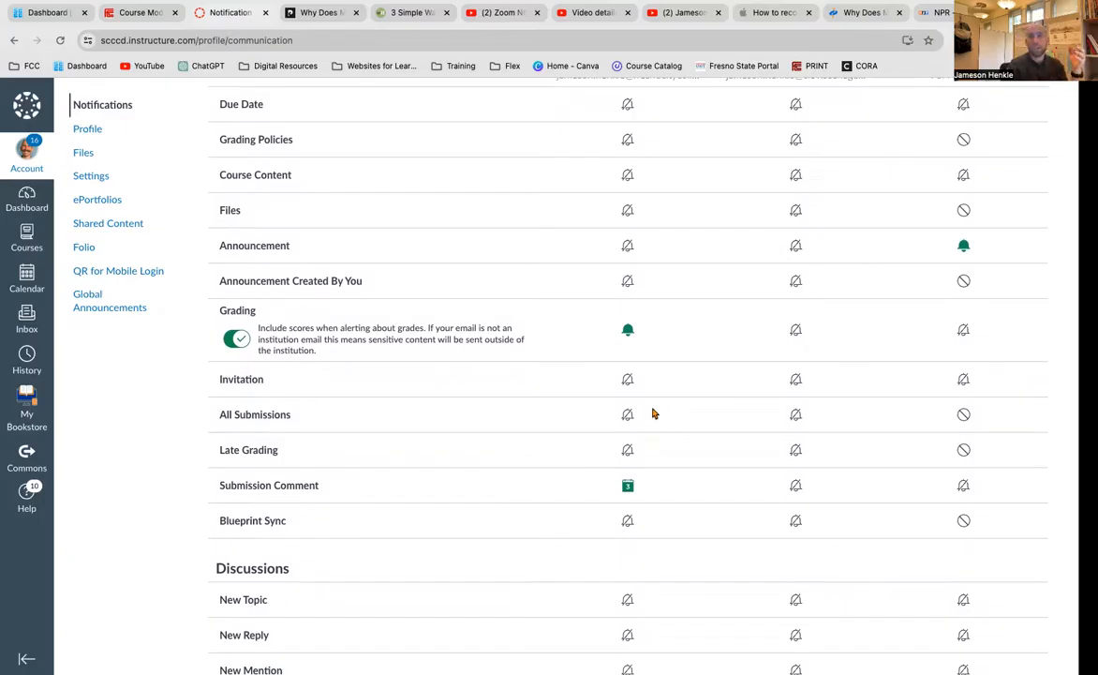
scroll(down, 3)
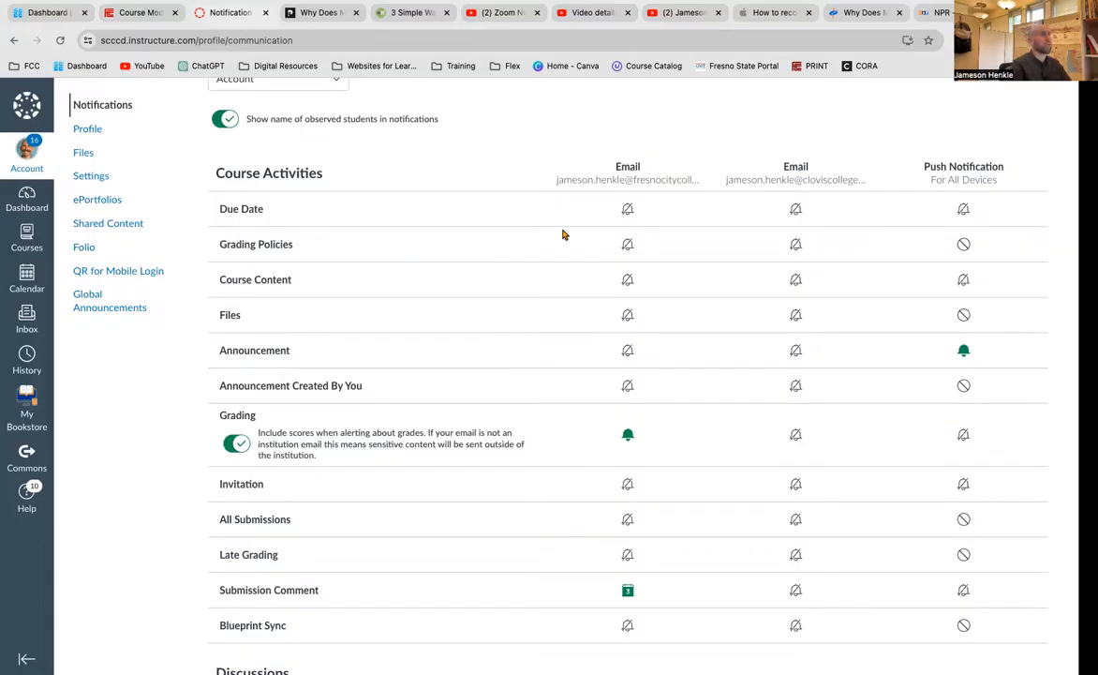
mouse_move(242, 208)
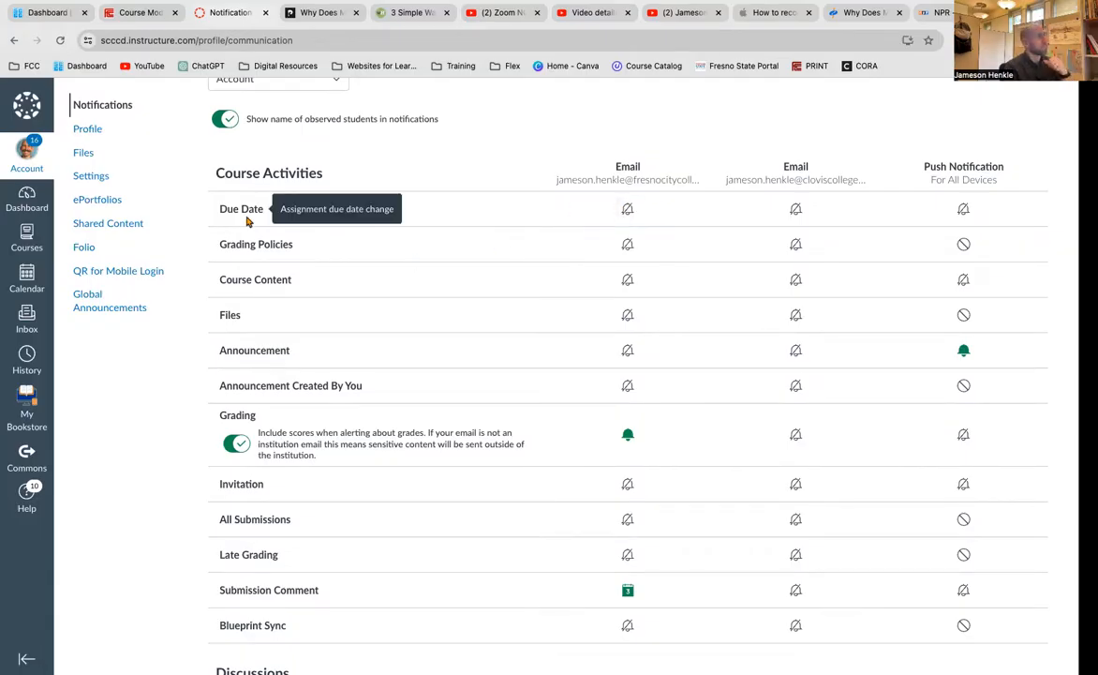
mouse_move(197, 198)
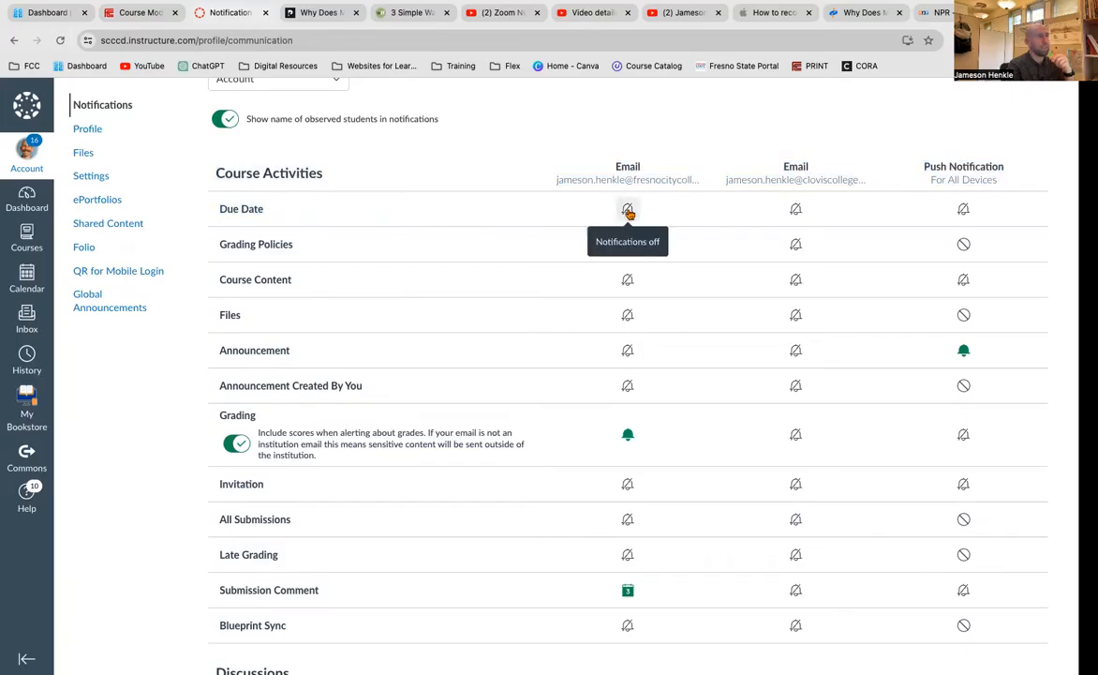
click(626, 208)
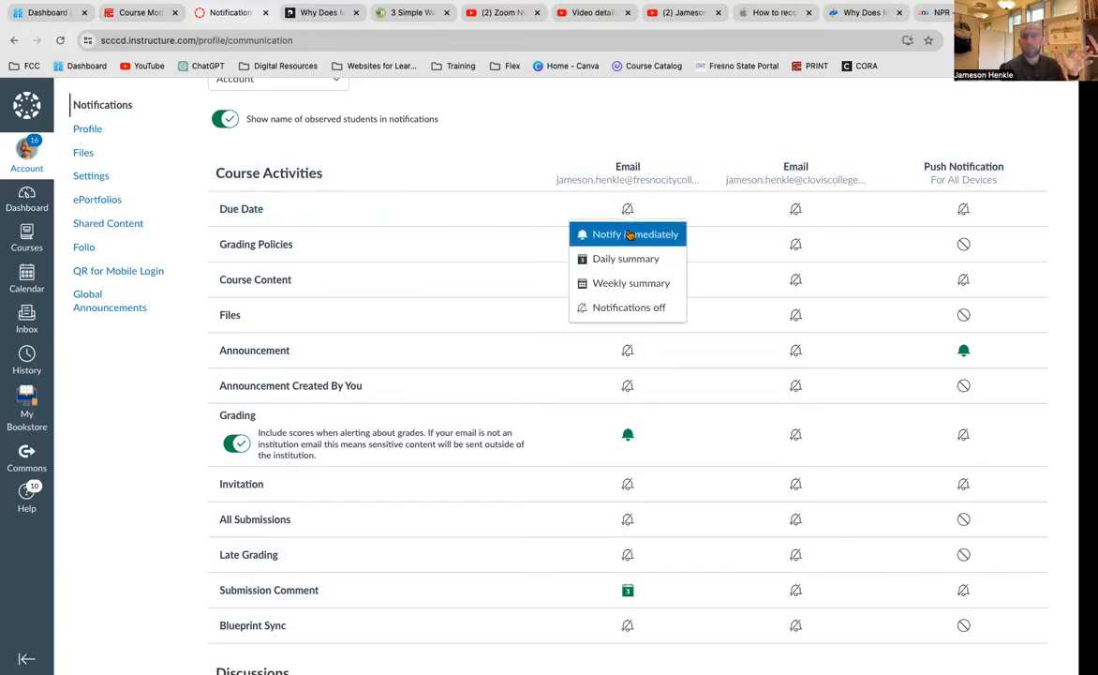
mouse_move(626, 259)
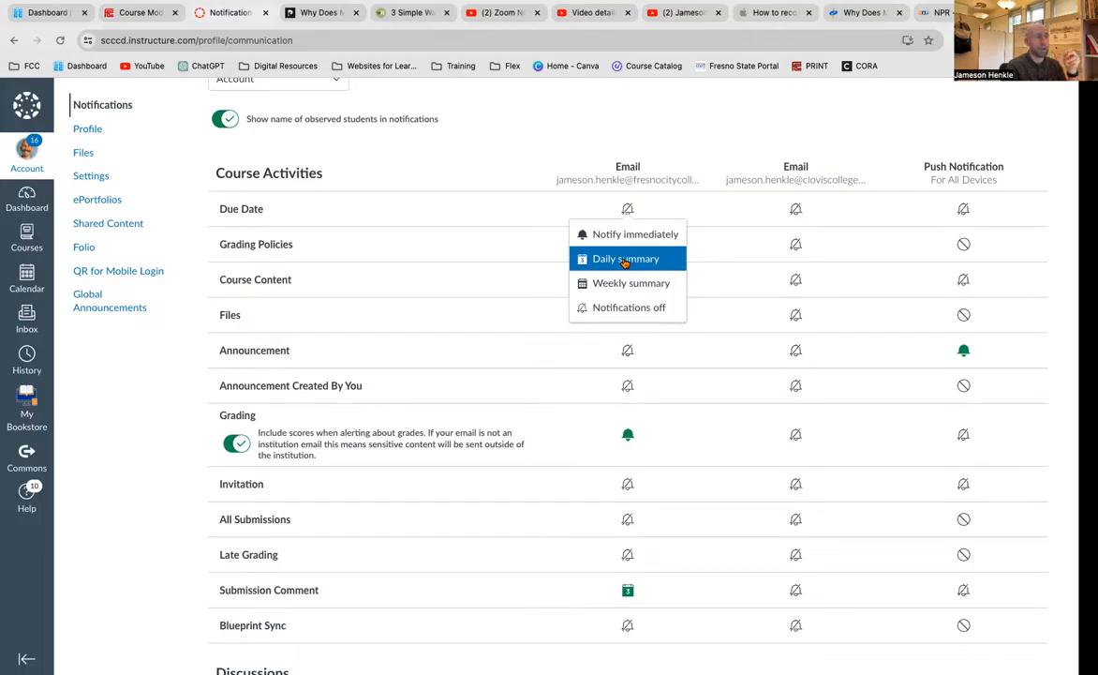
mouse_move(630, 307)
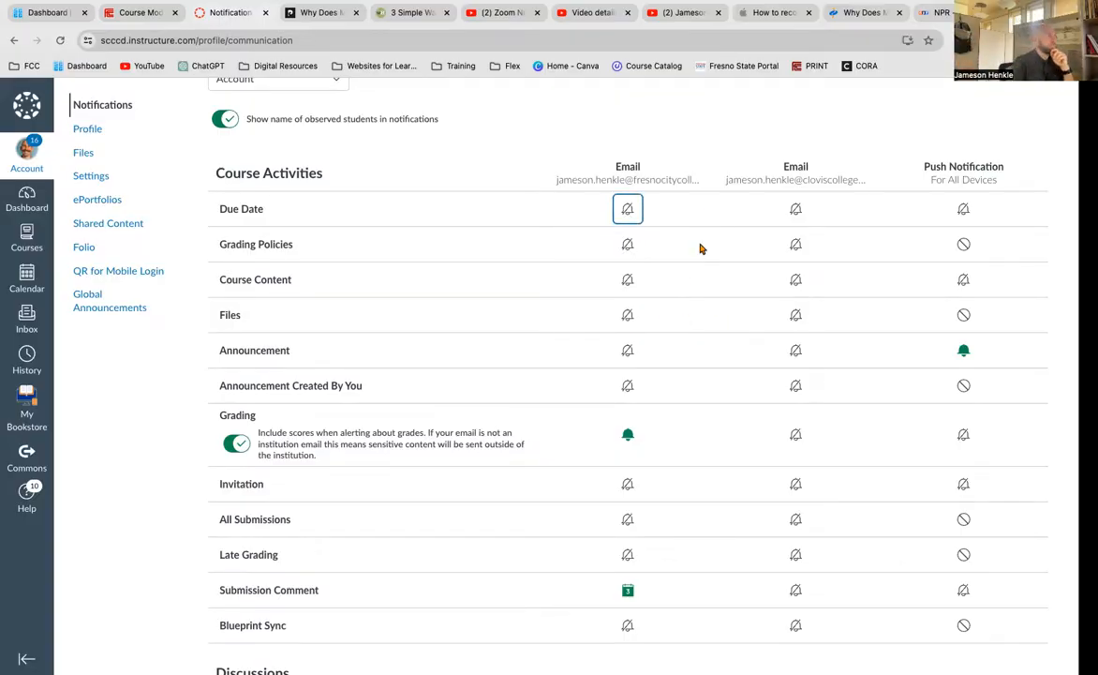
mouse_move(626, 277)
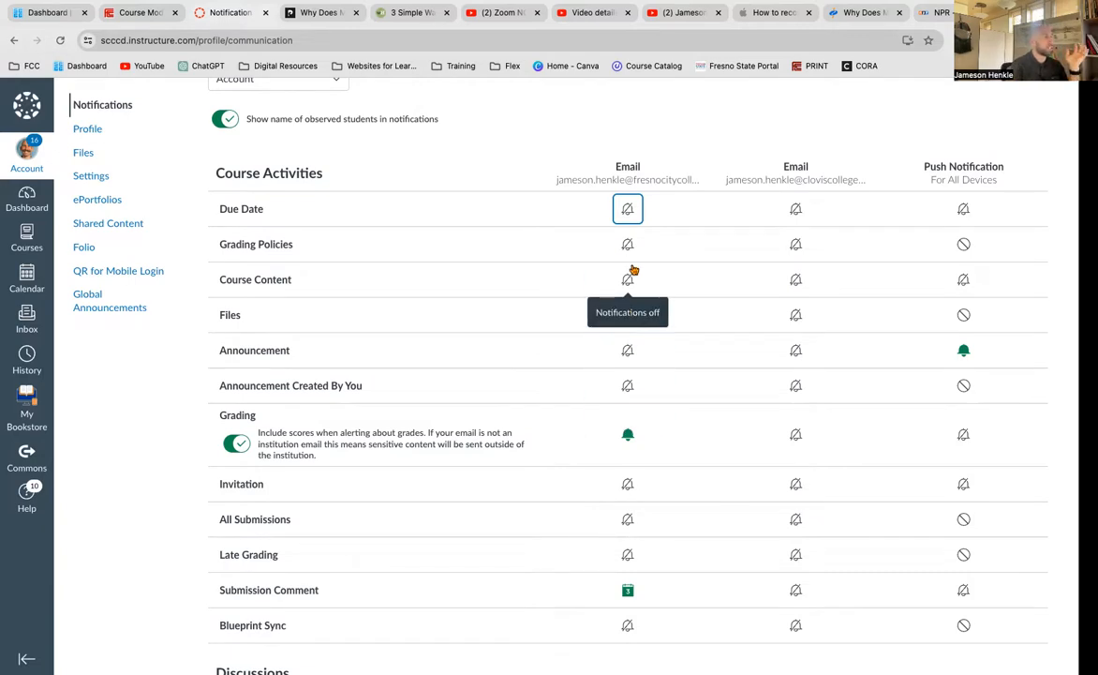
mouse_move(626, 350)
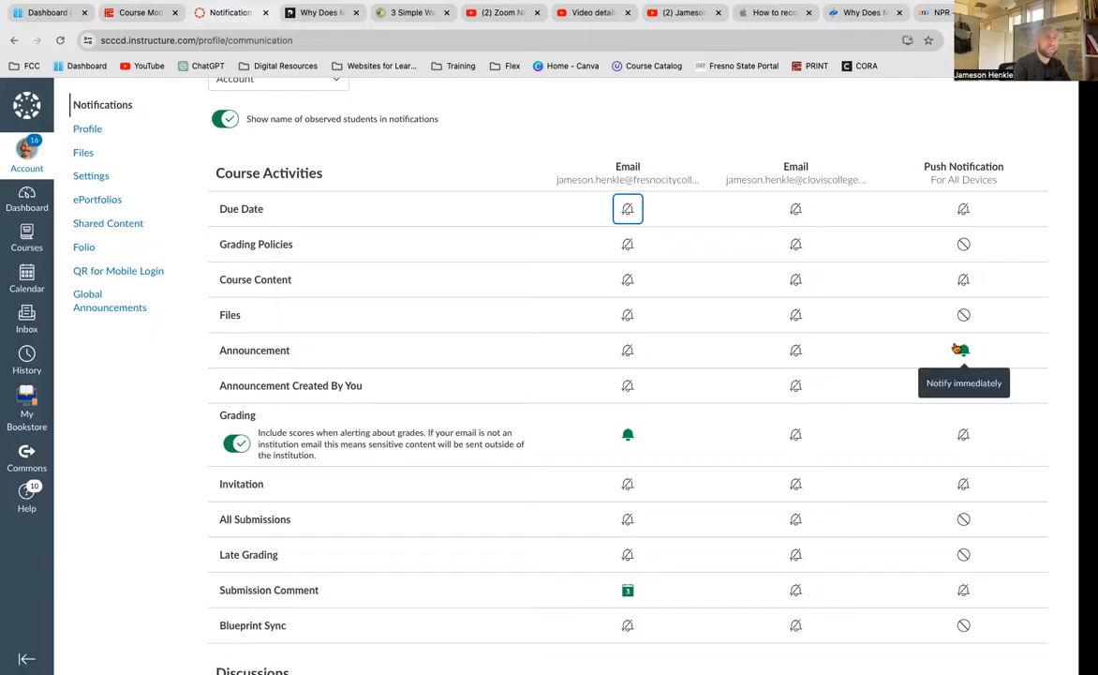
click(963, 350)
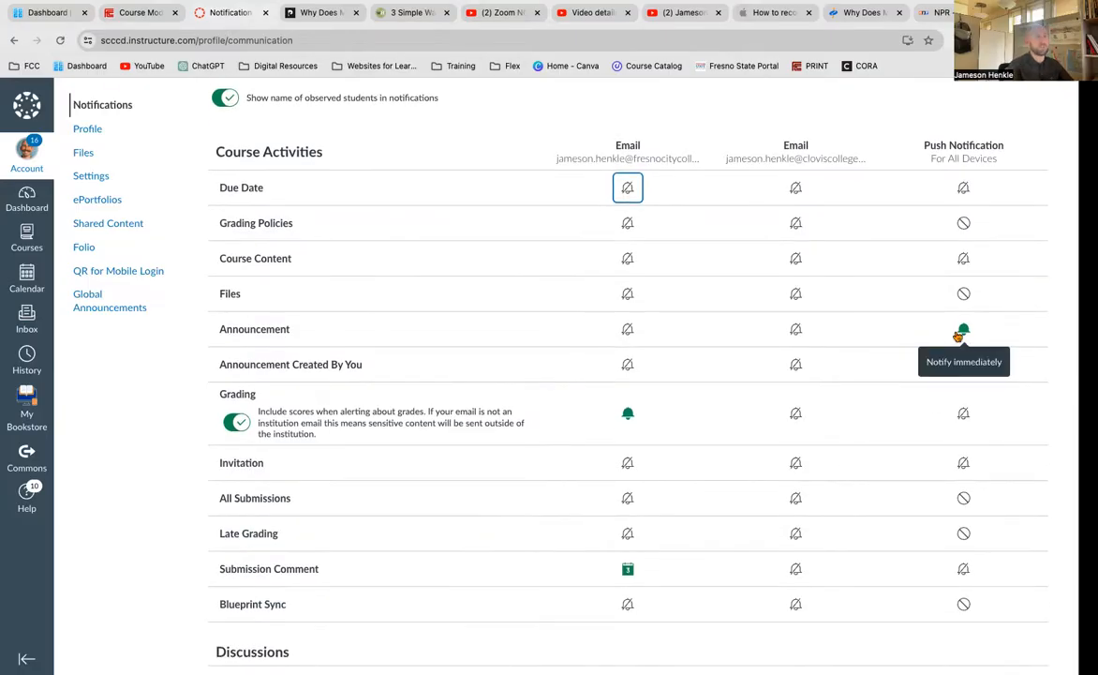
scroll(down, 3)
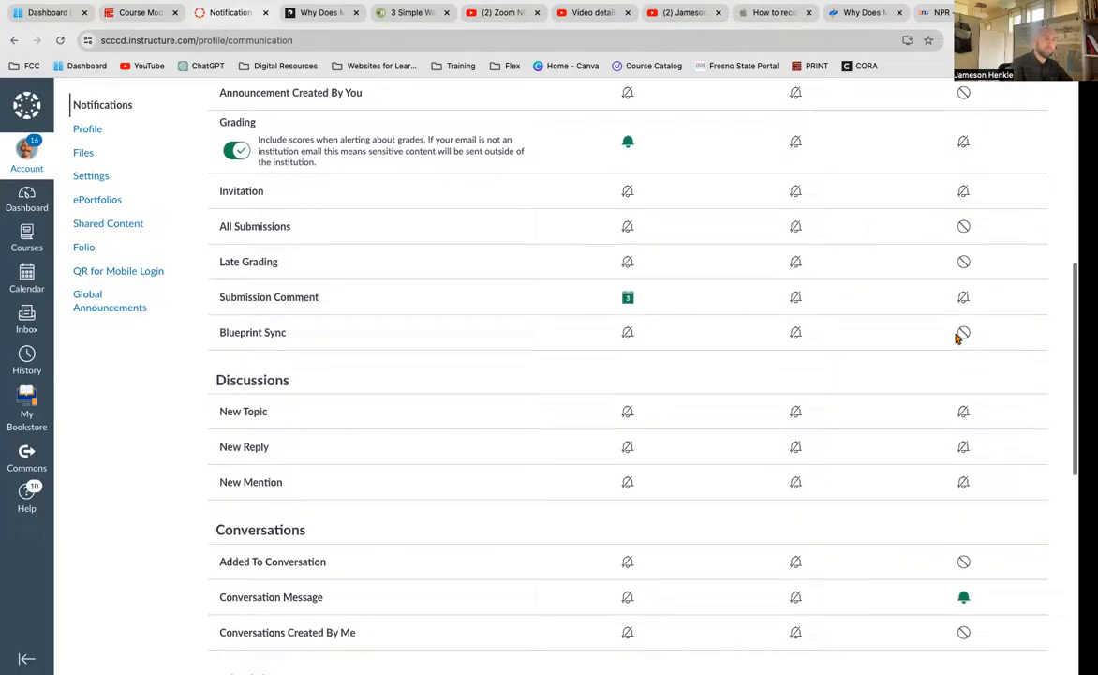
Set Conversation Message push notifications to Notify immediately
scroll(down, 3)
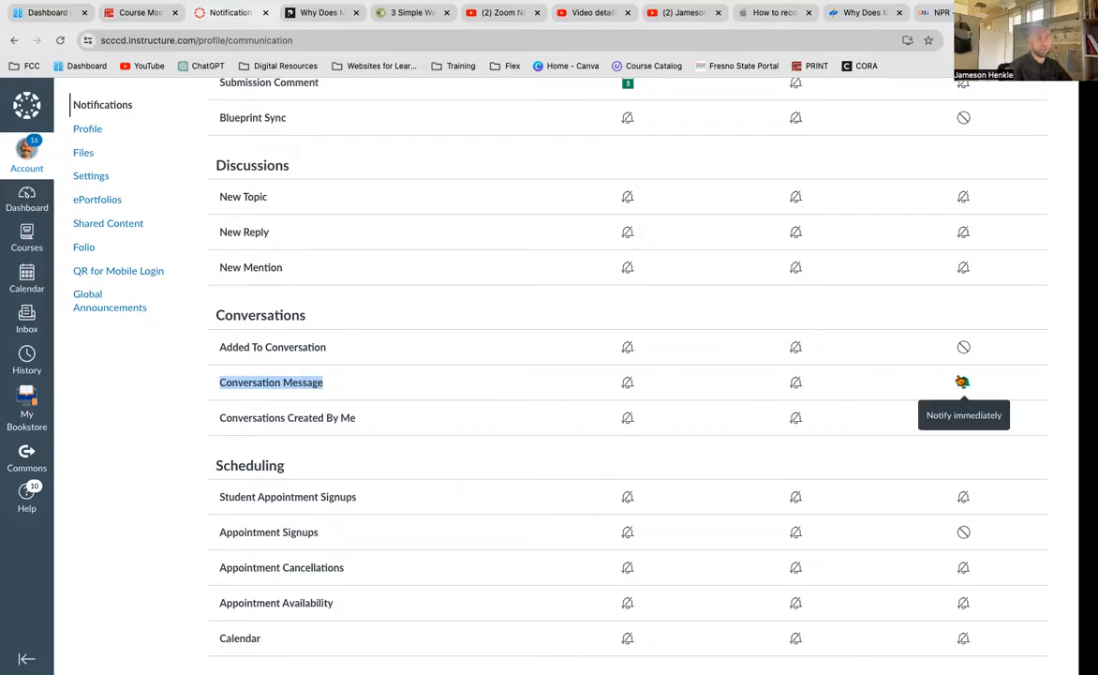
click(963, 382)
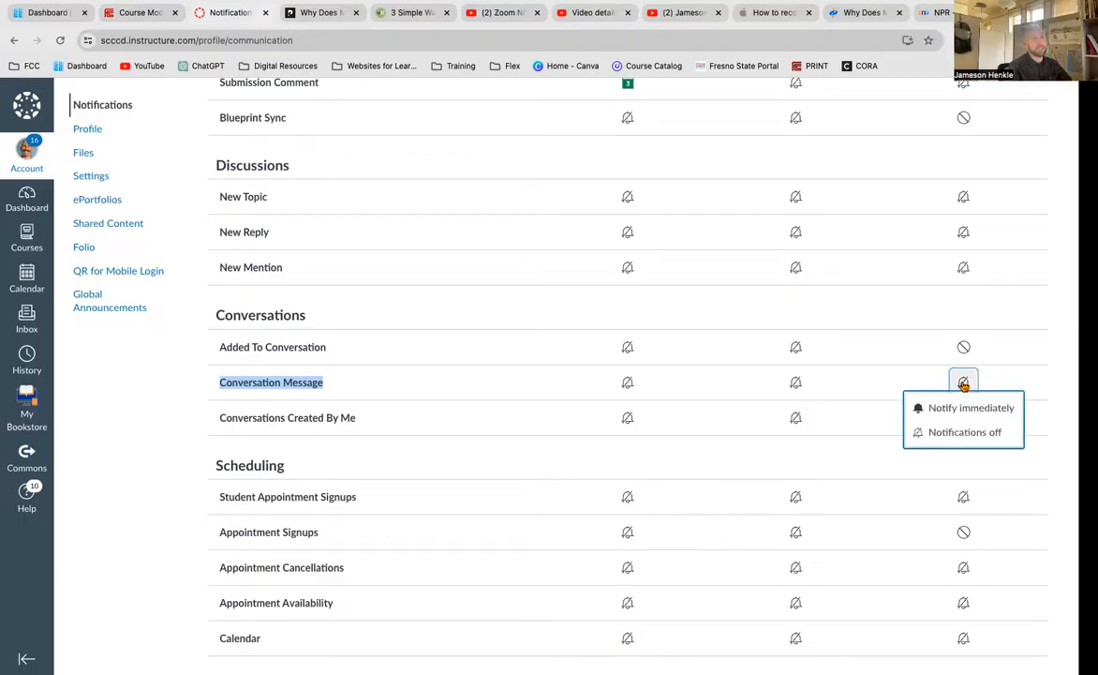
click(970, 406)
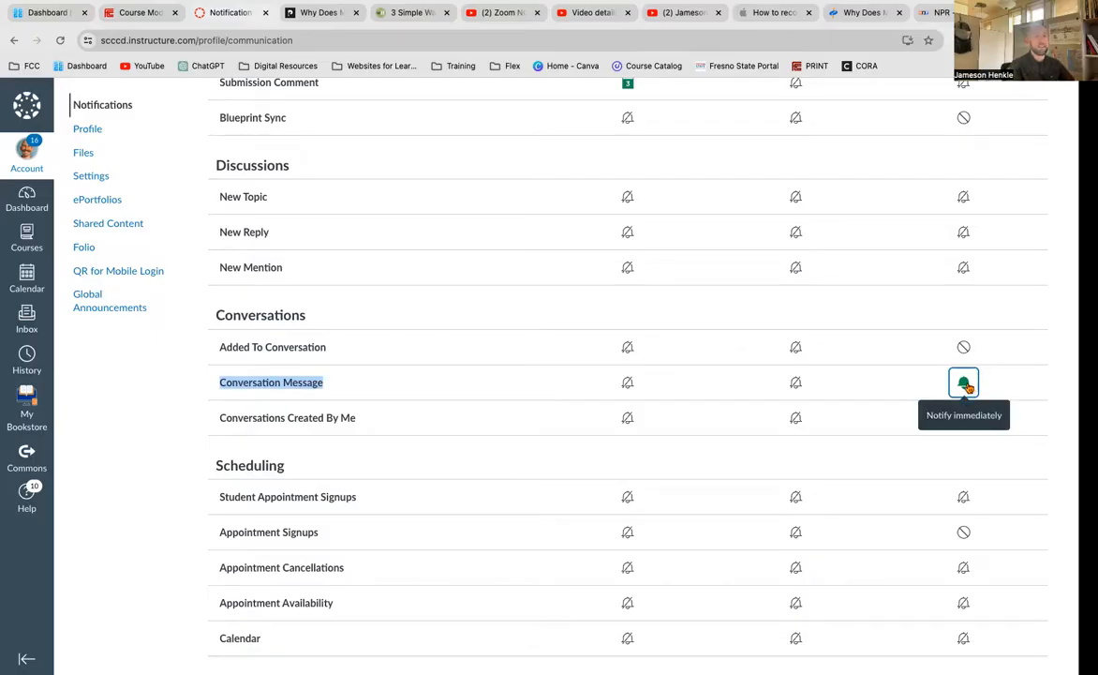
click(963, 382)
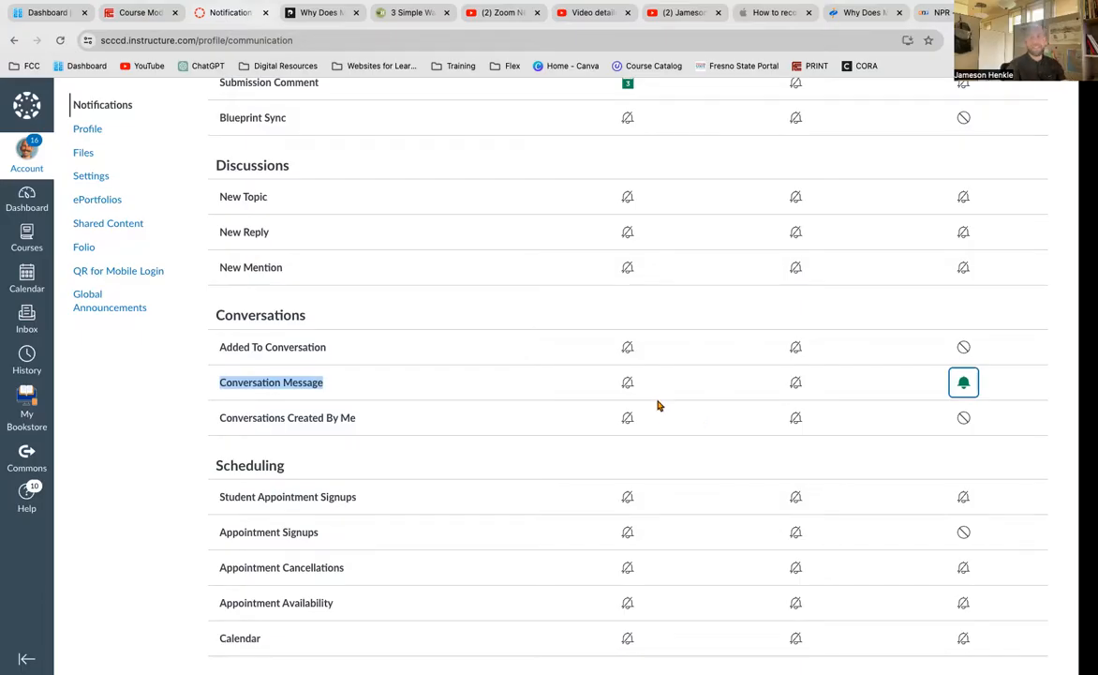
scroll(down, 3)
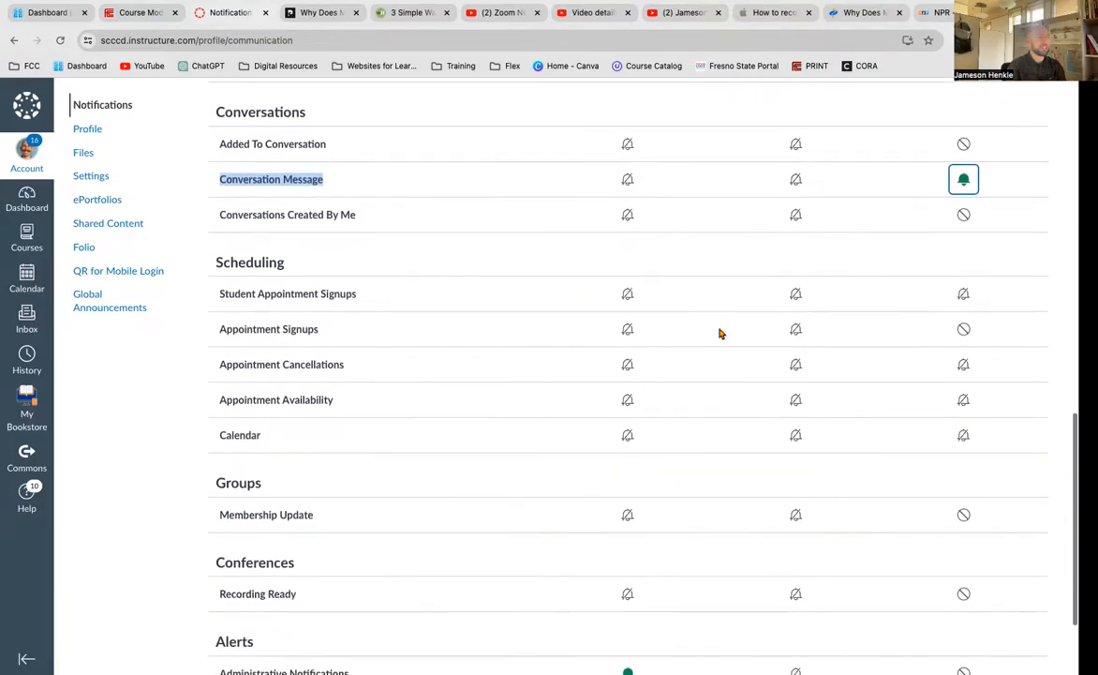
scroll(down, 3)
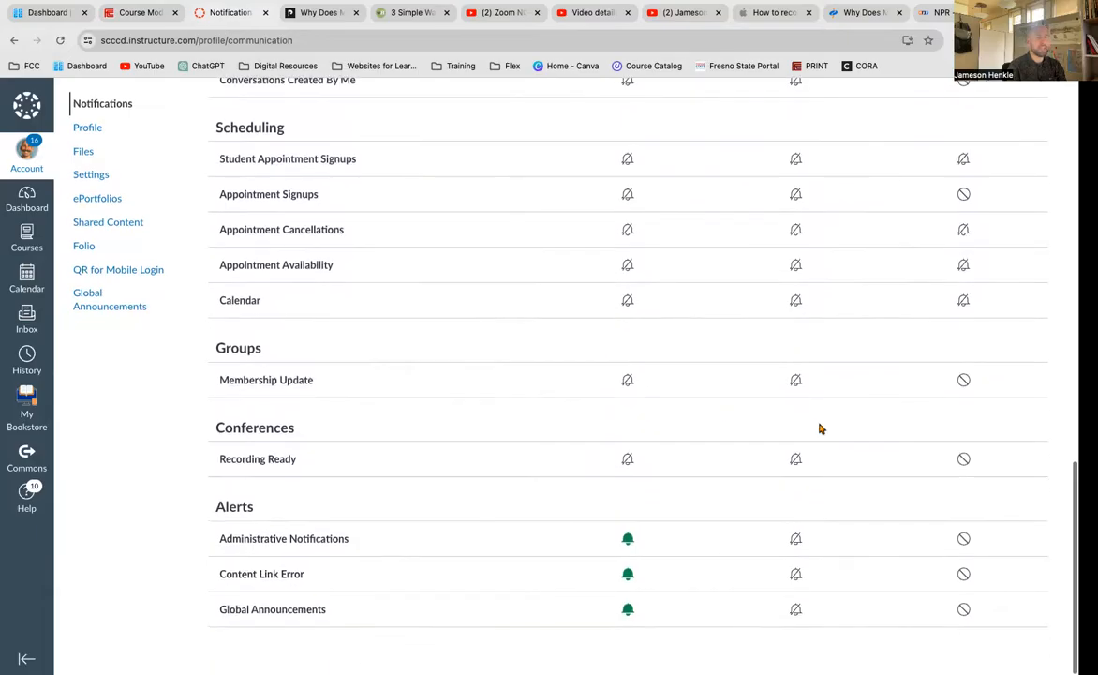
mouse_move(262, 573)
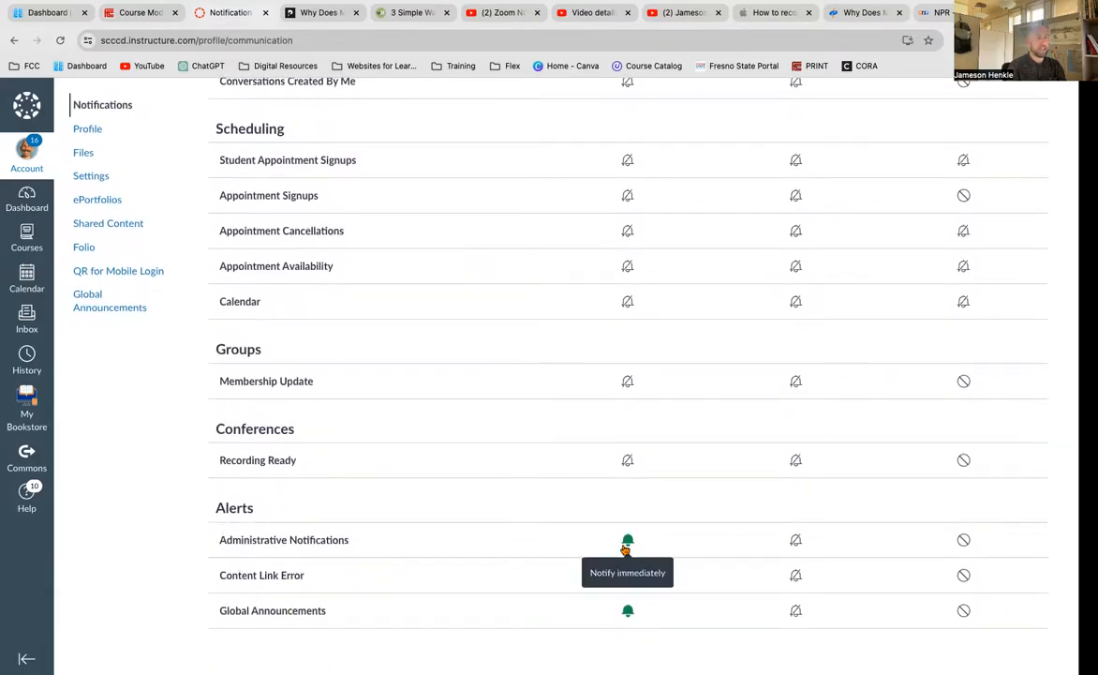
click(628, 540)
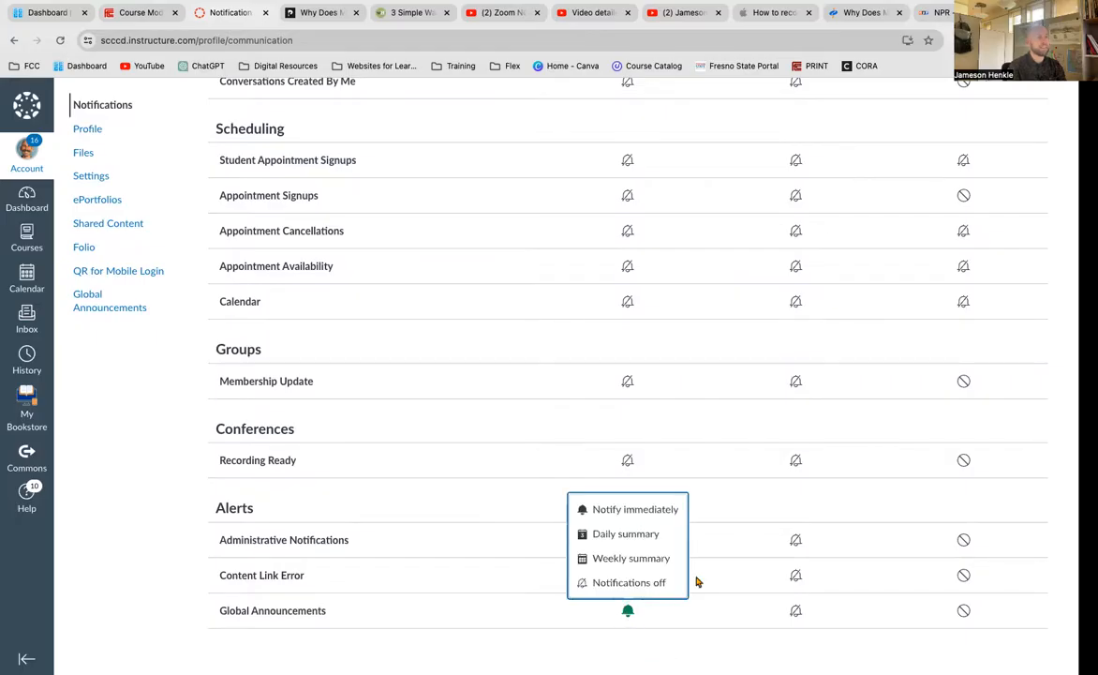
mouse_move(626, 510)
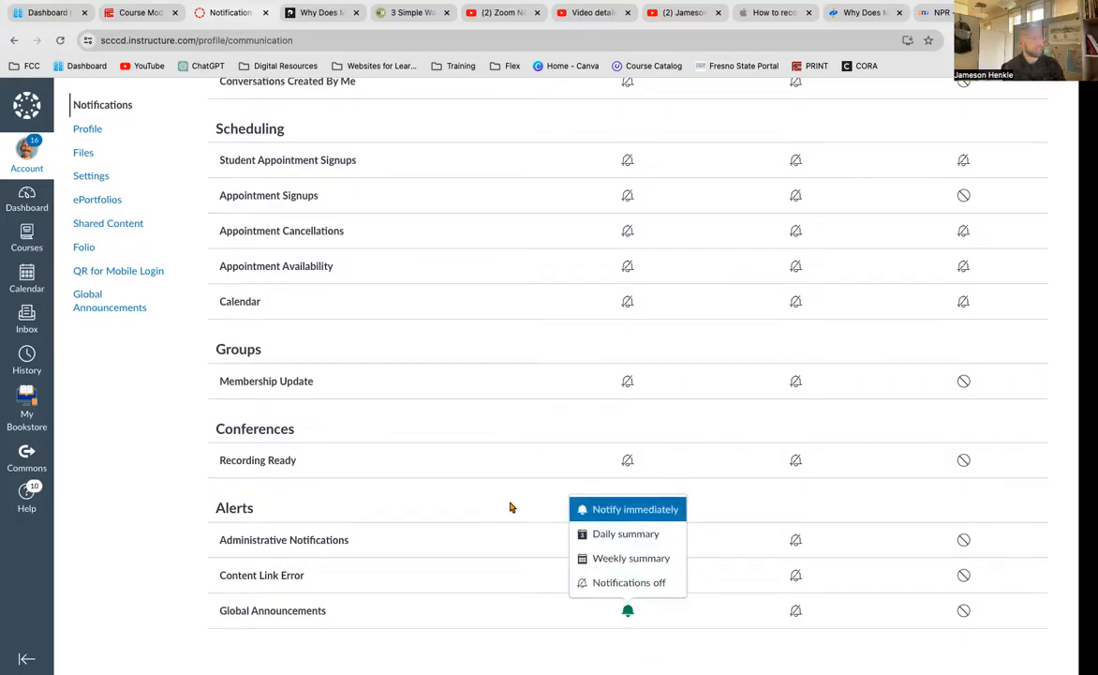
click(636, 510)
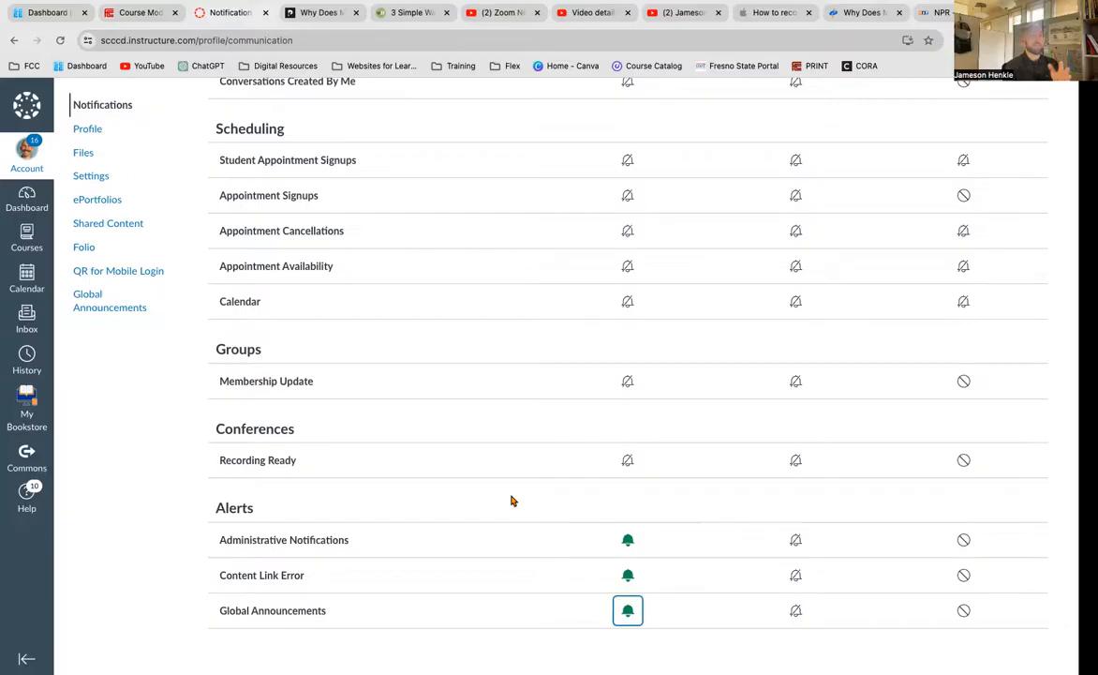
scroll(down, 3)
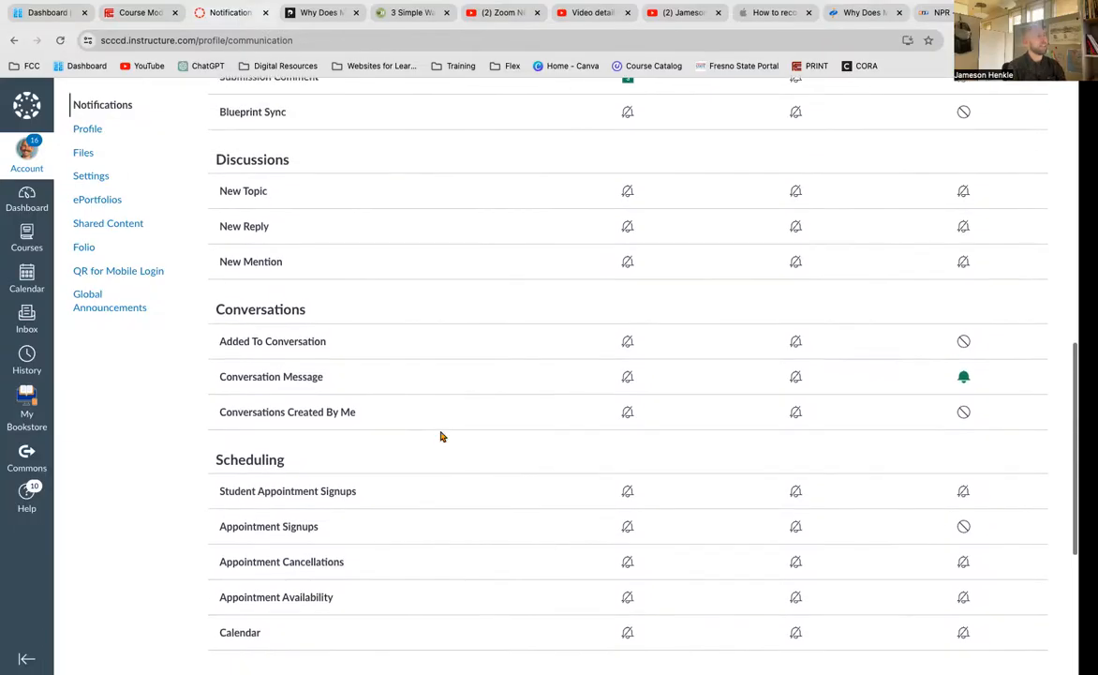
scroll(down, 3)
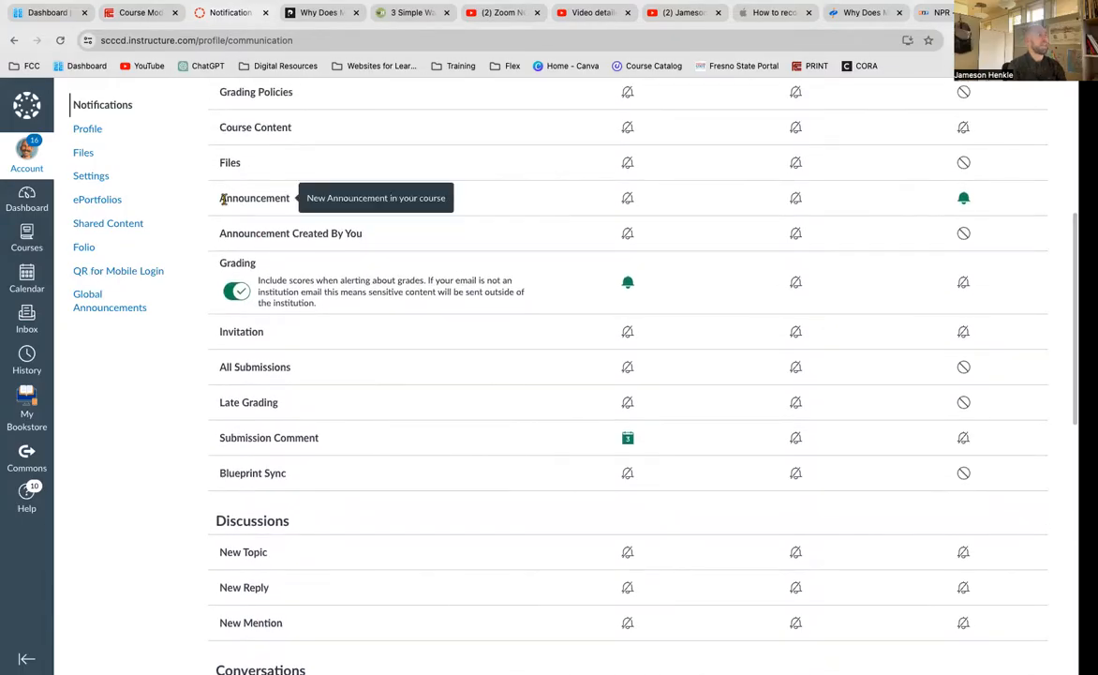
mouse_move(513, 555)
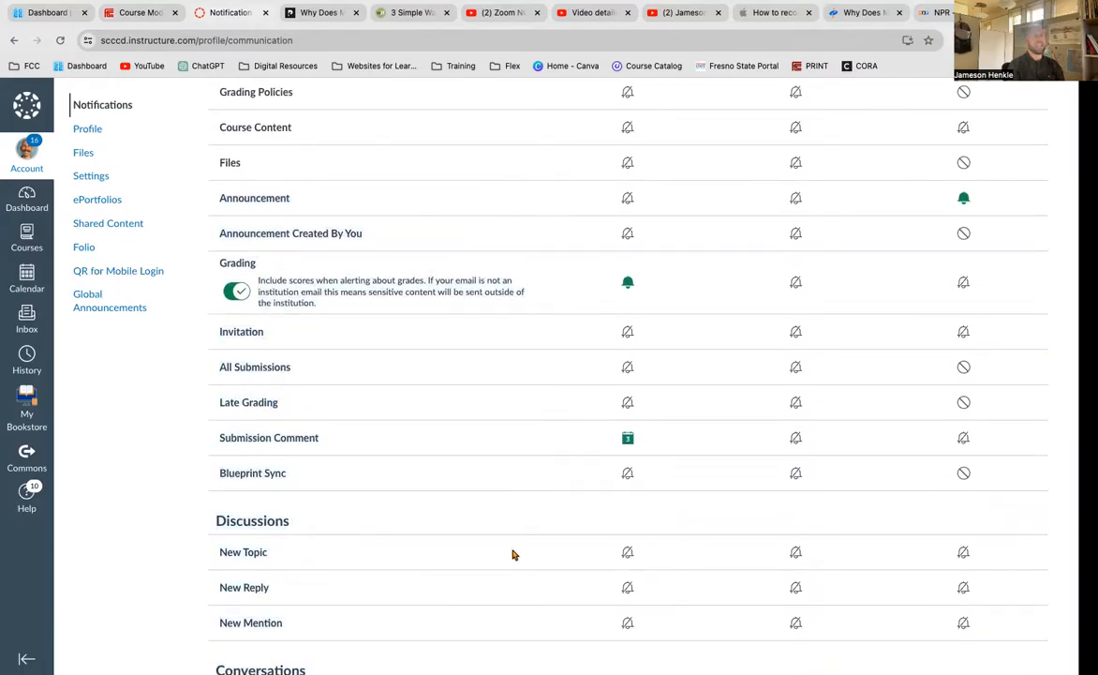
mouse_move(600, 513)
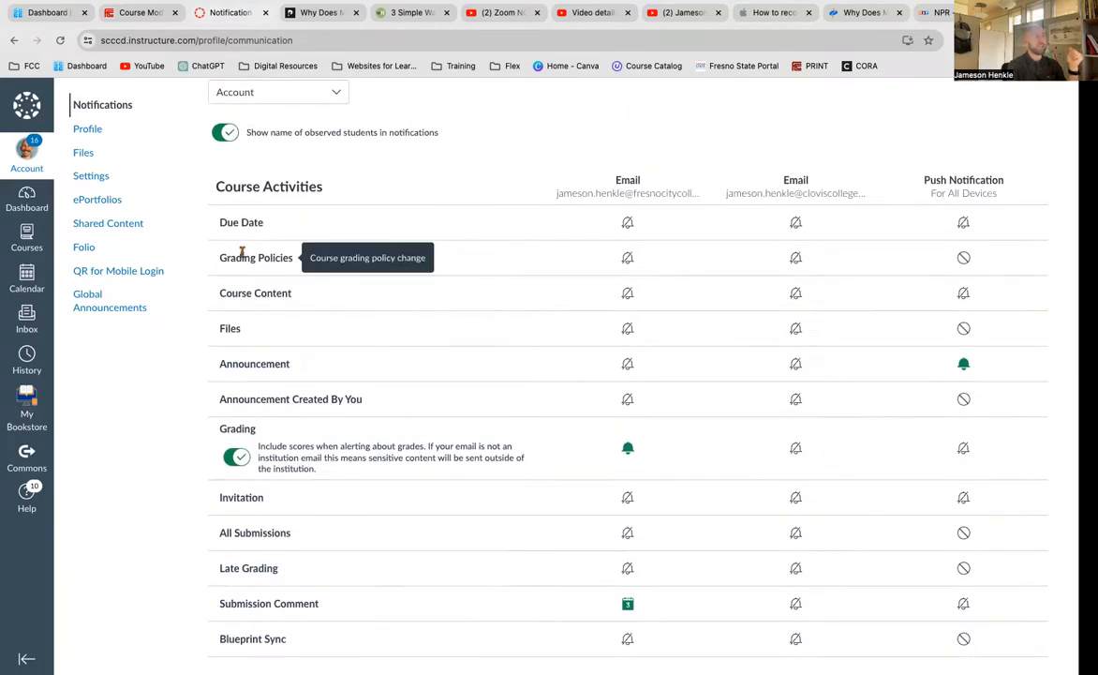
mouse_move(255, 292)
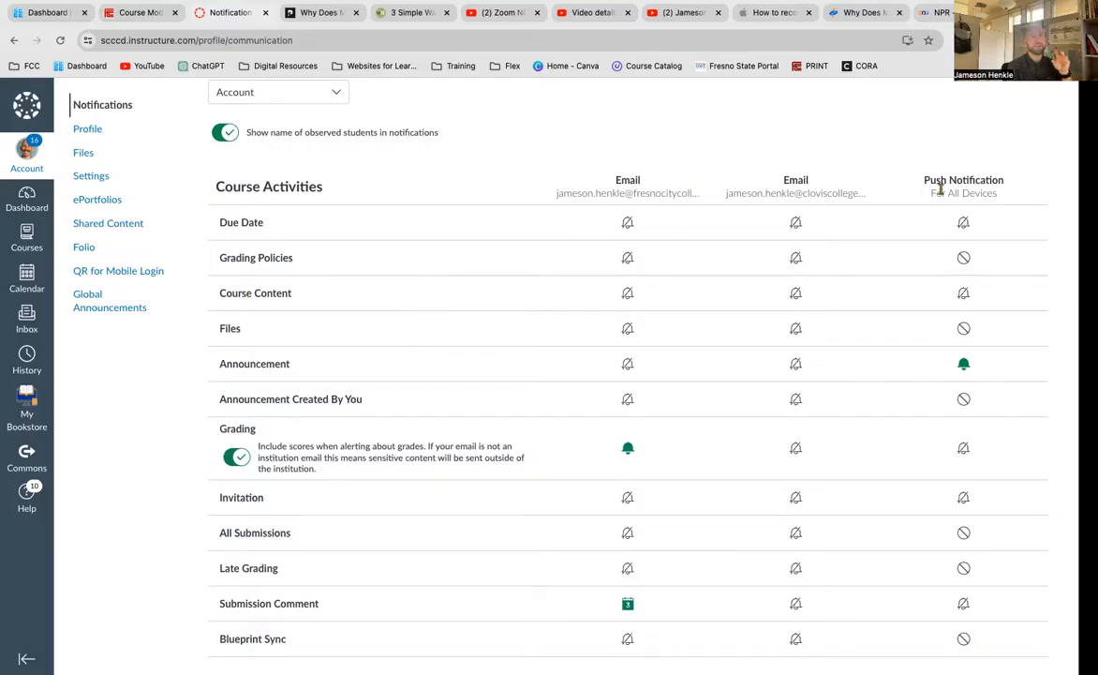
mouse_move(626, 328)
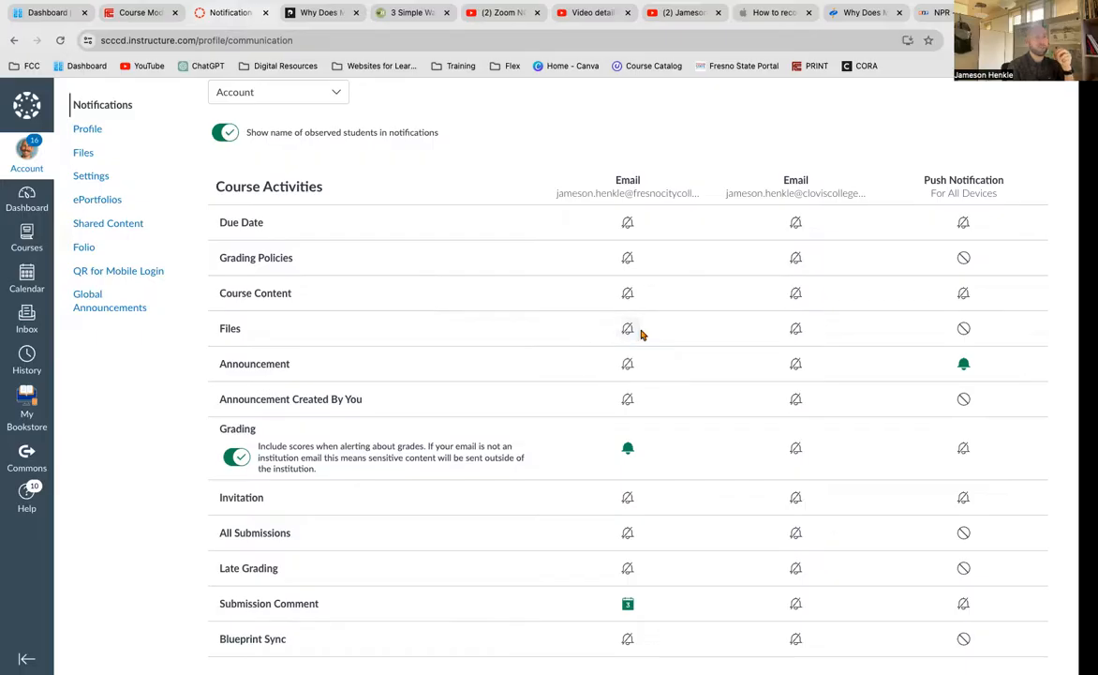
scroll(down, 3)
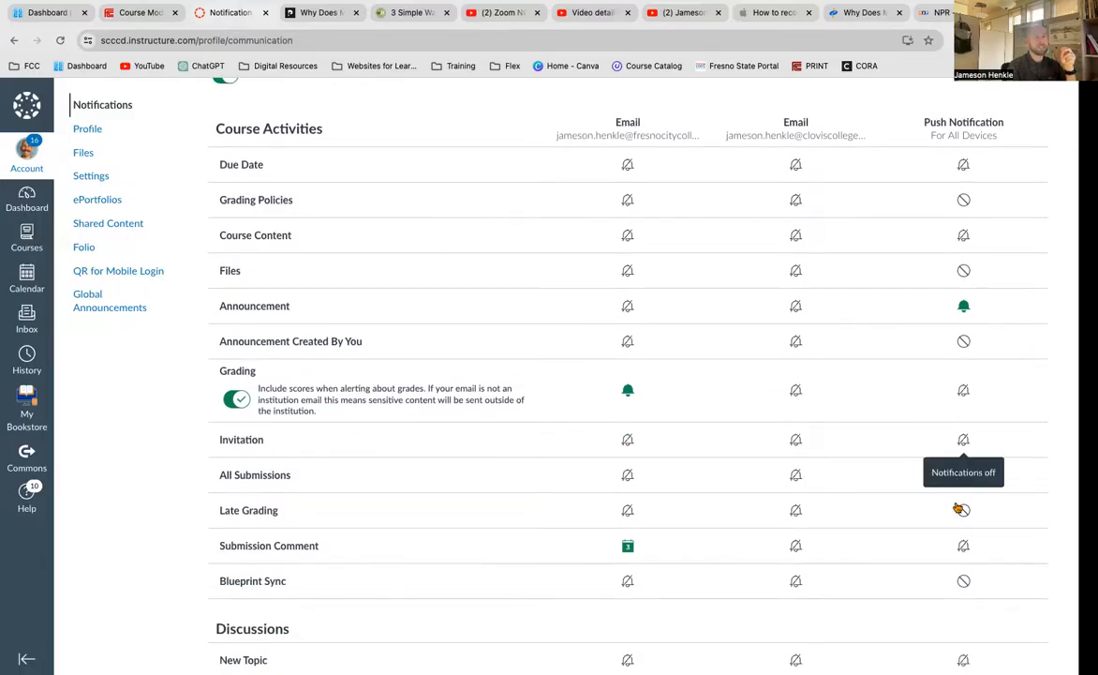
scroll(down, 3)
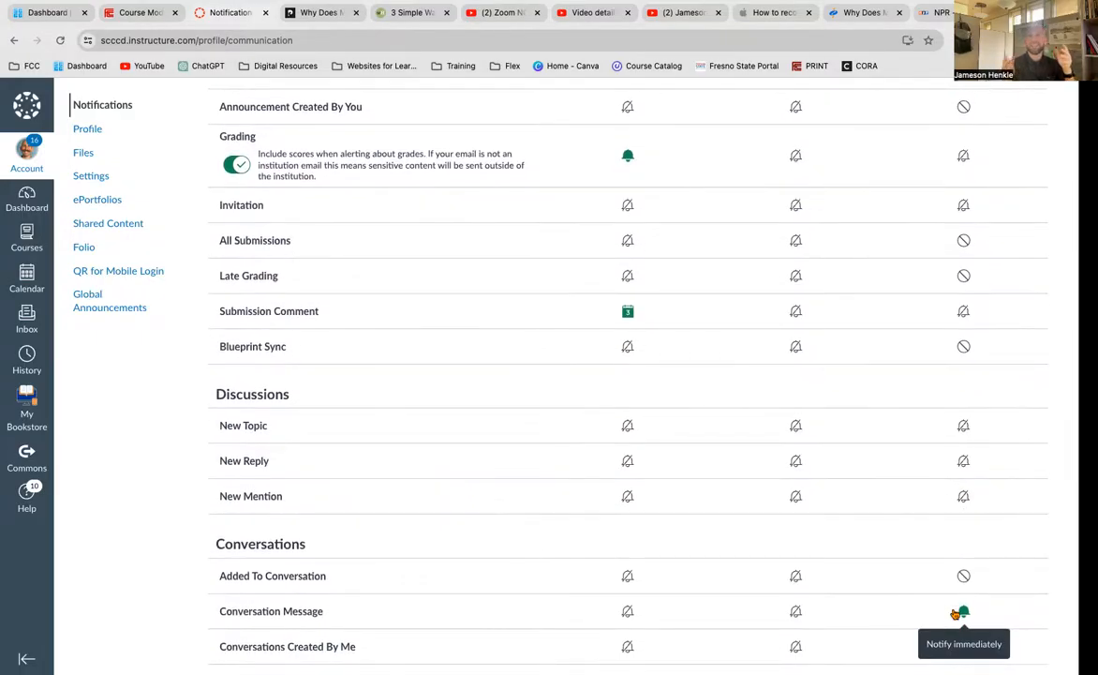
click(963, 615)
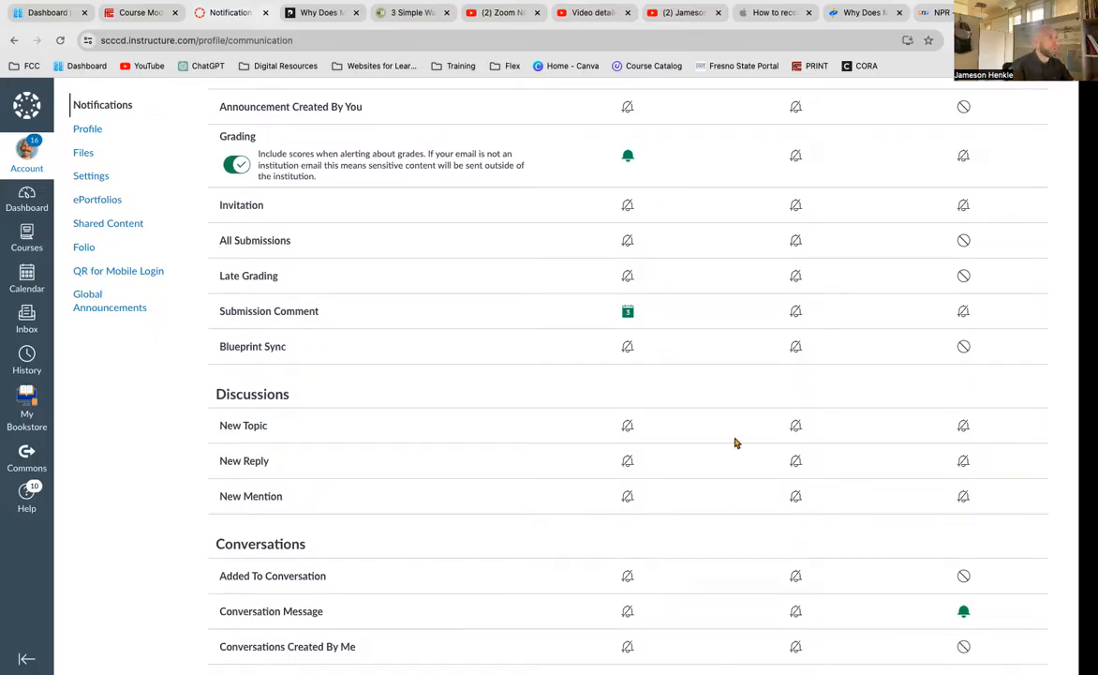